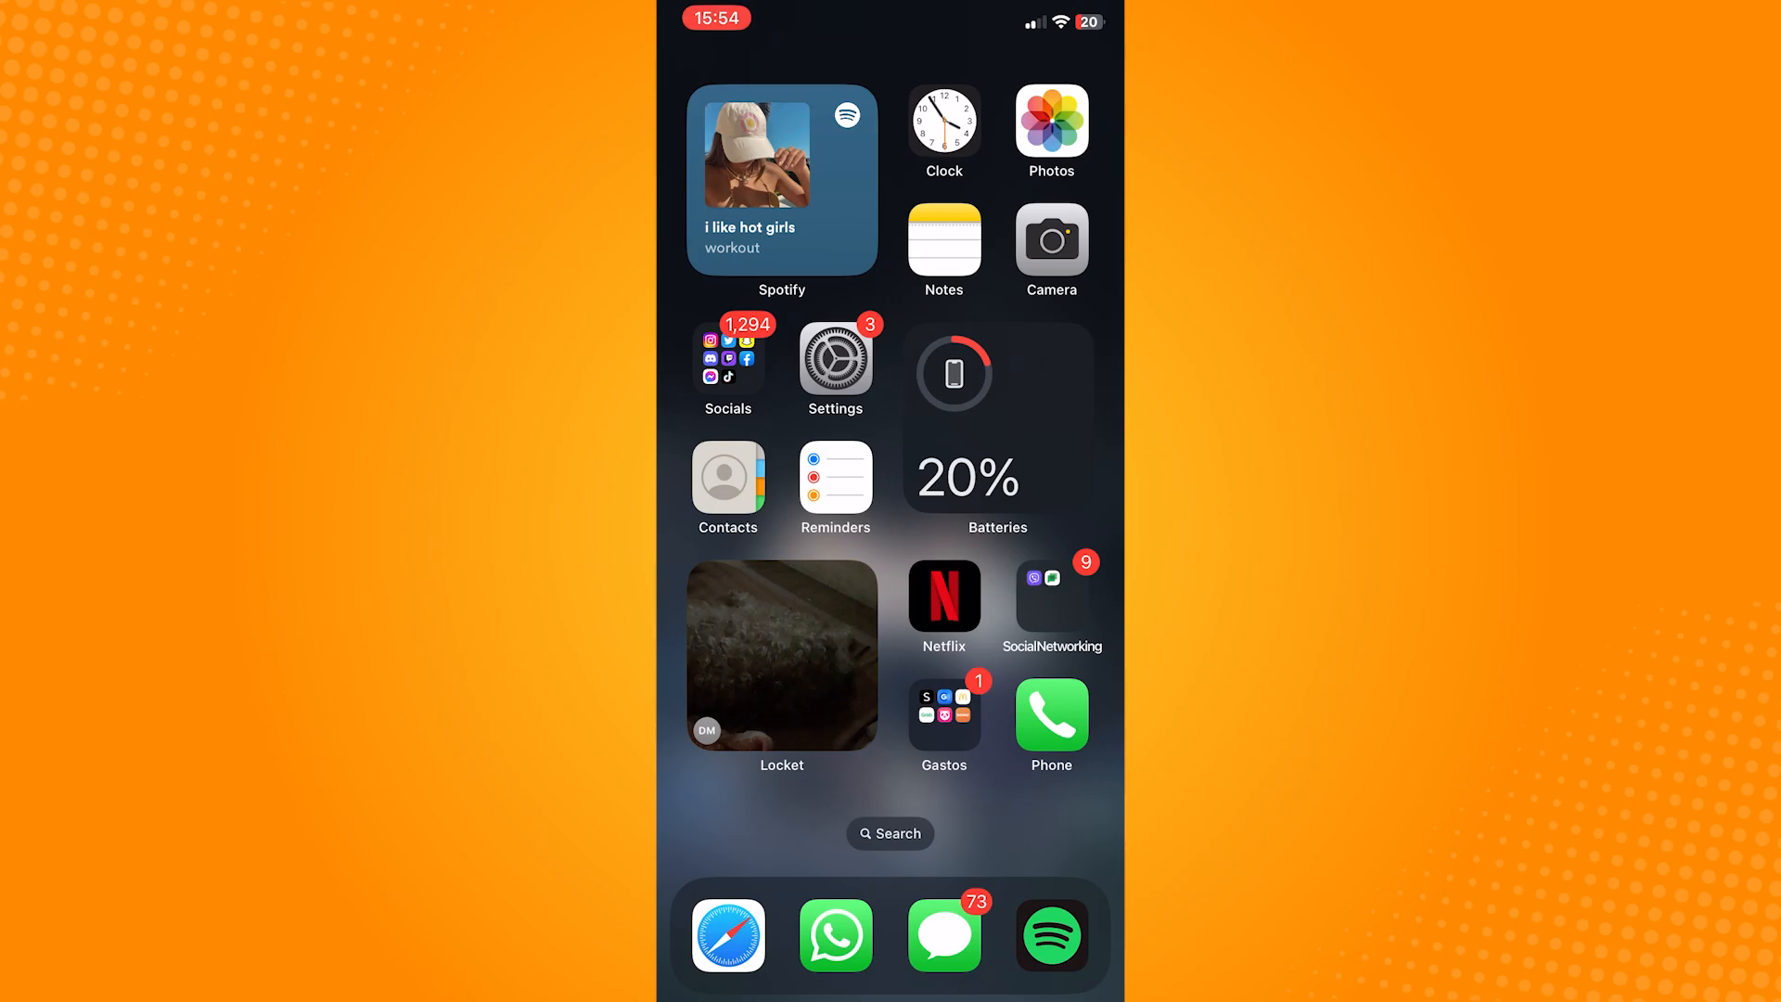
Go from the home screen into Settings > General.
left_click(833, 364)
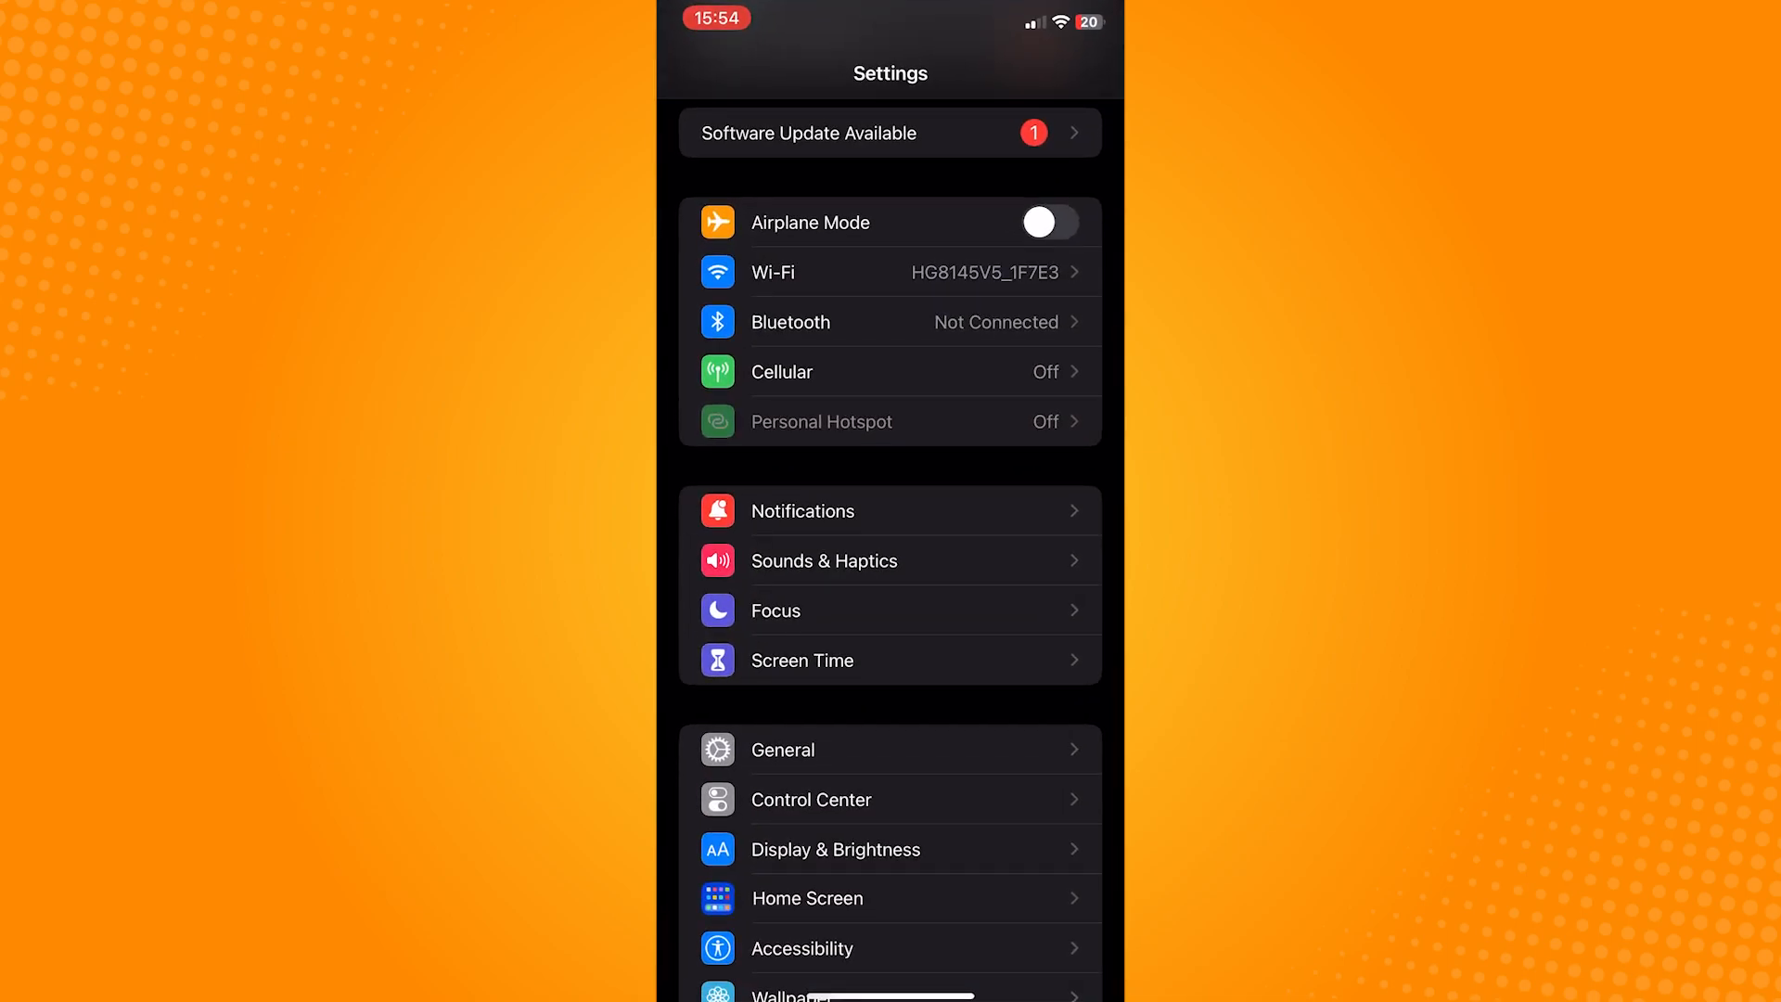
left_click(781, 749)
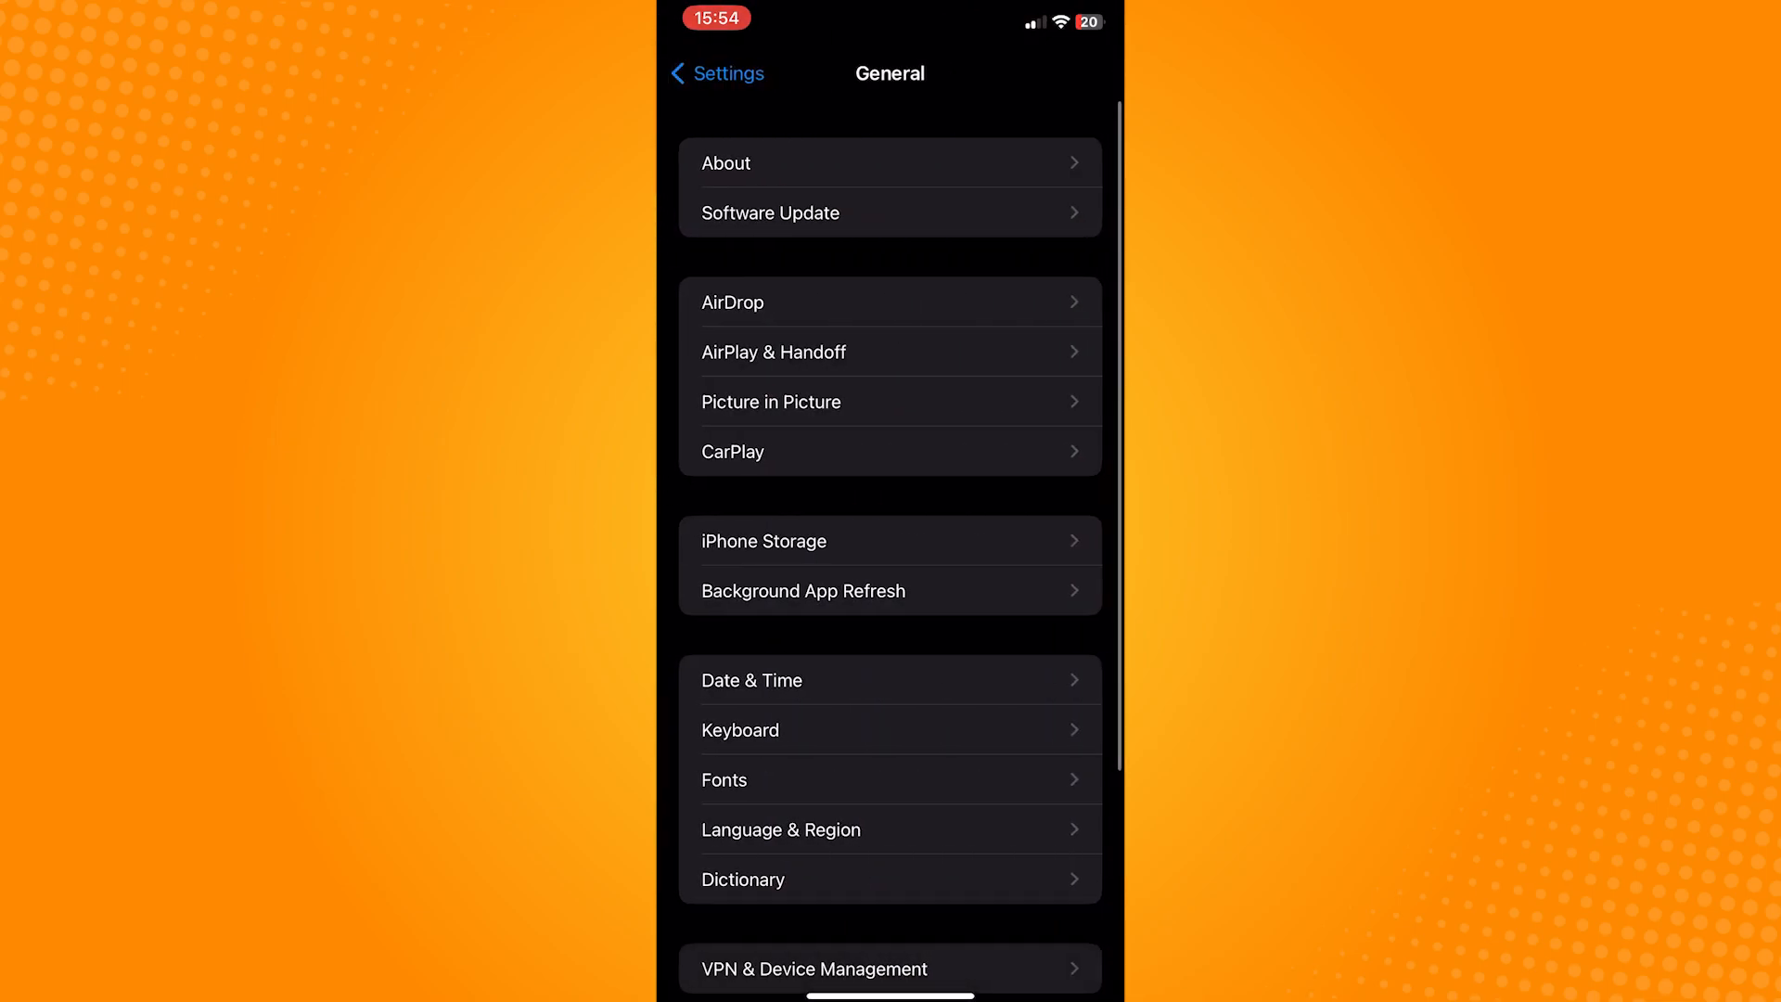
Enter About and start editing the Name row.
left_click(889, 164)
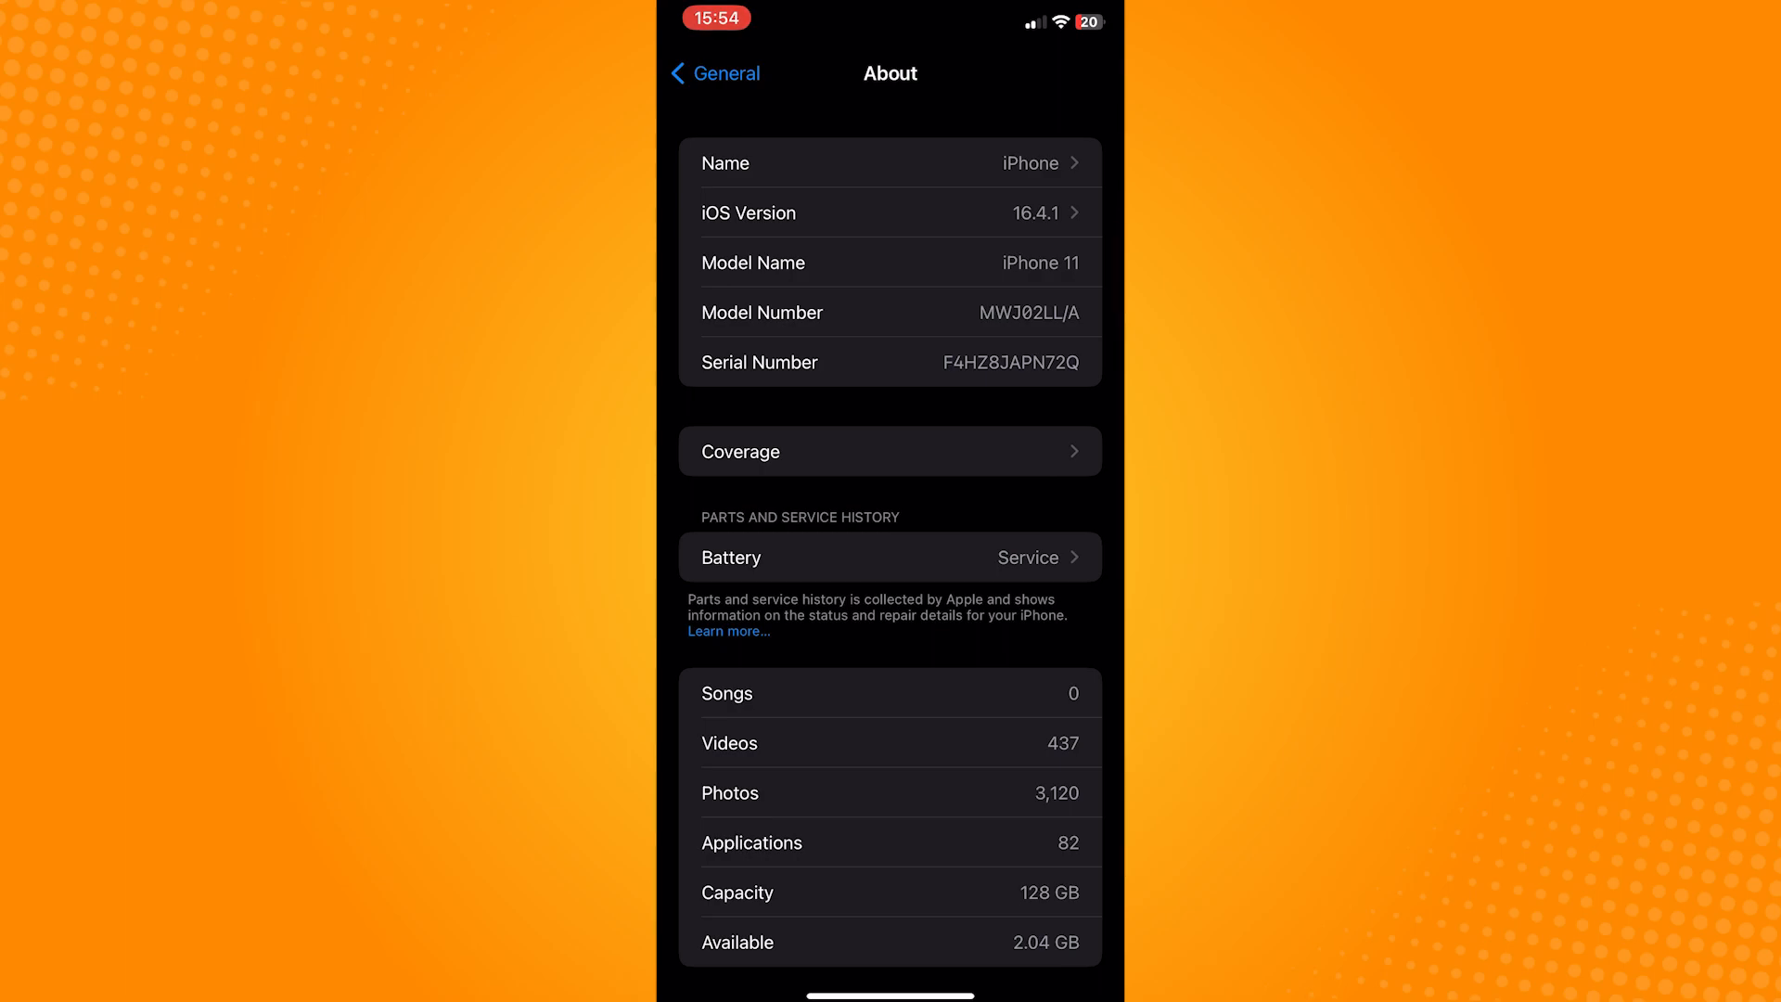
left_click(889, 163)
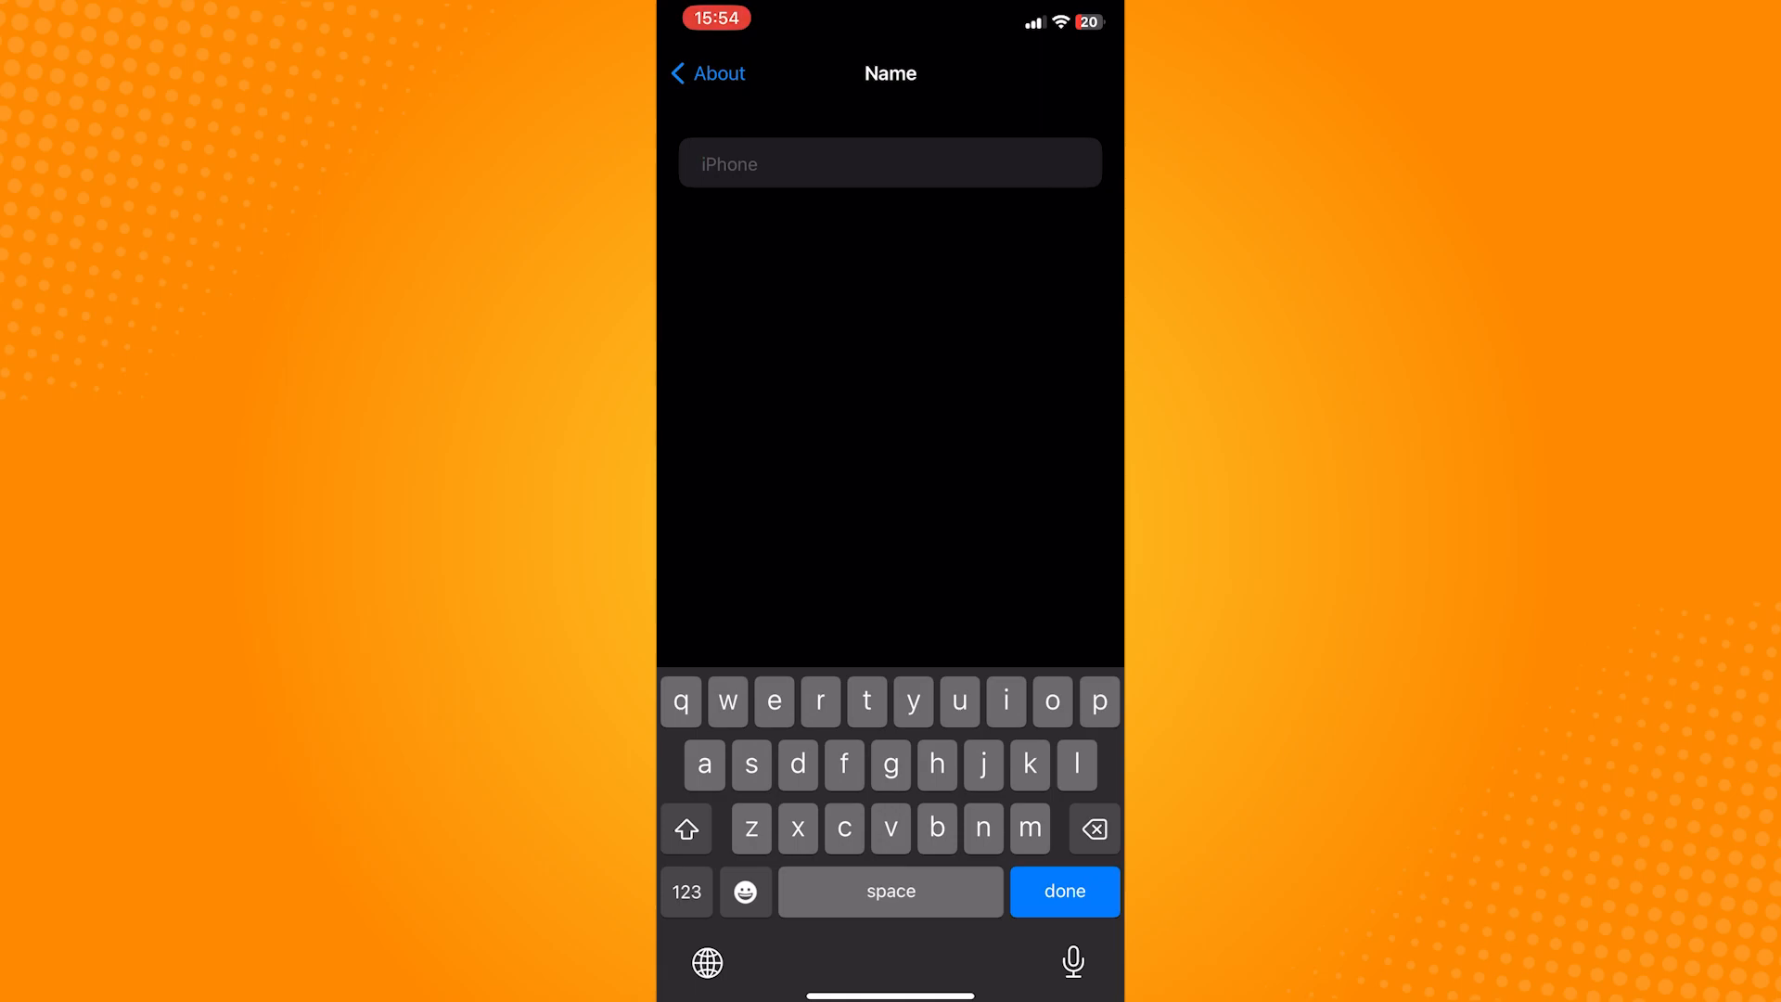
Enter the new device name "Sample --" followed by an eyes emoji.
type("Sample")
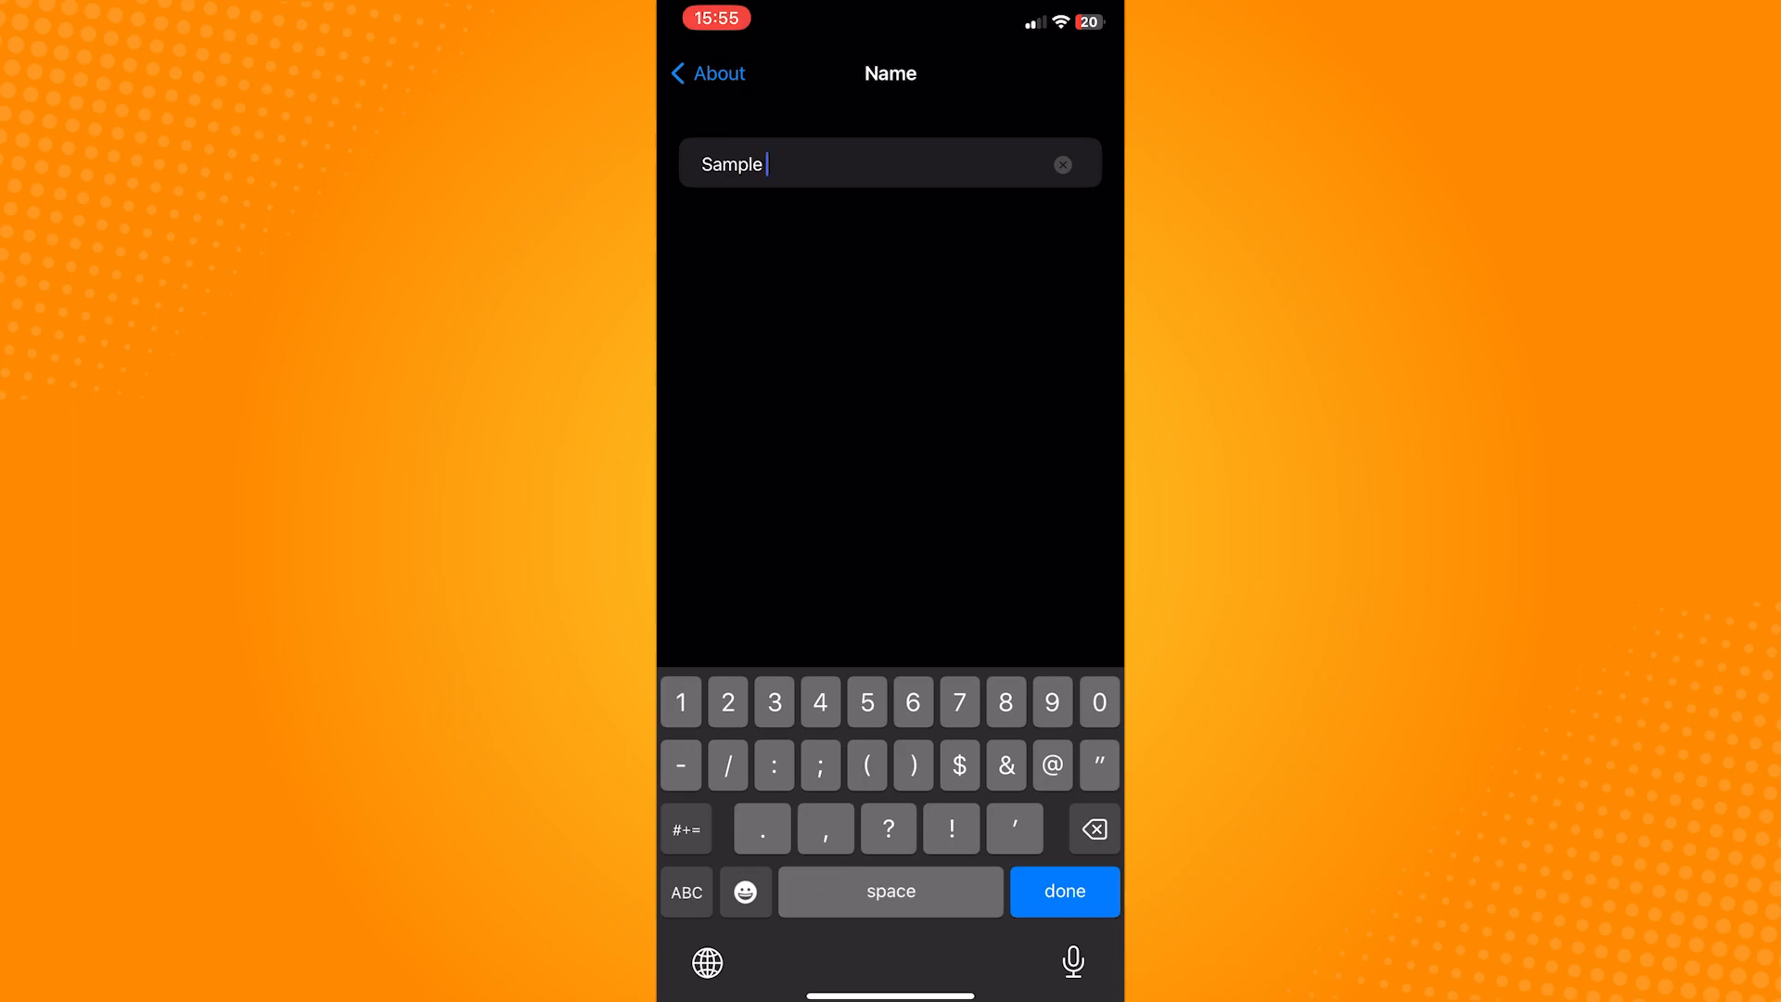
left_click(681, 701)
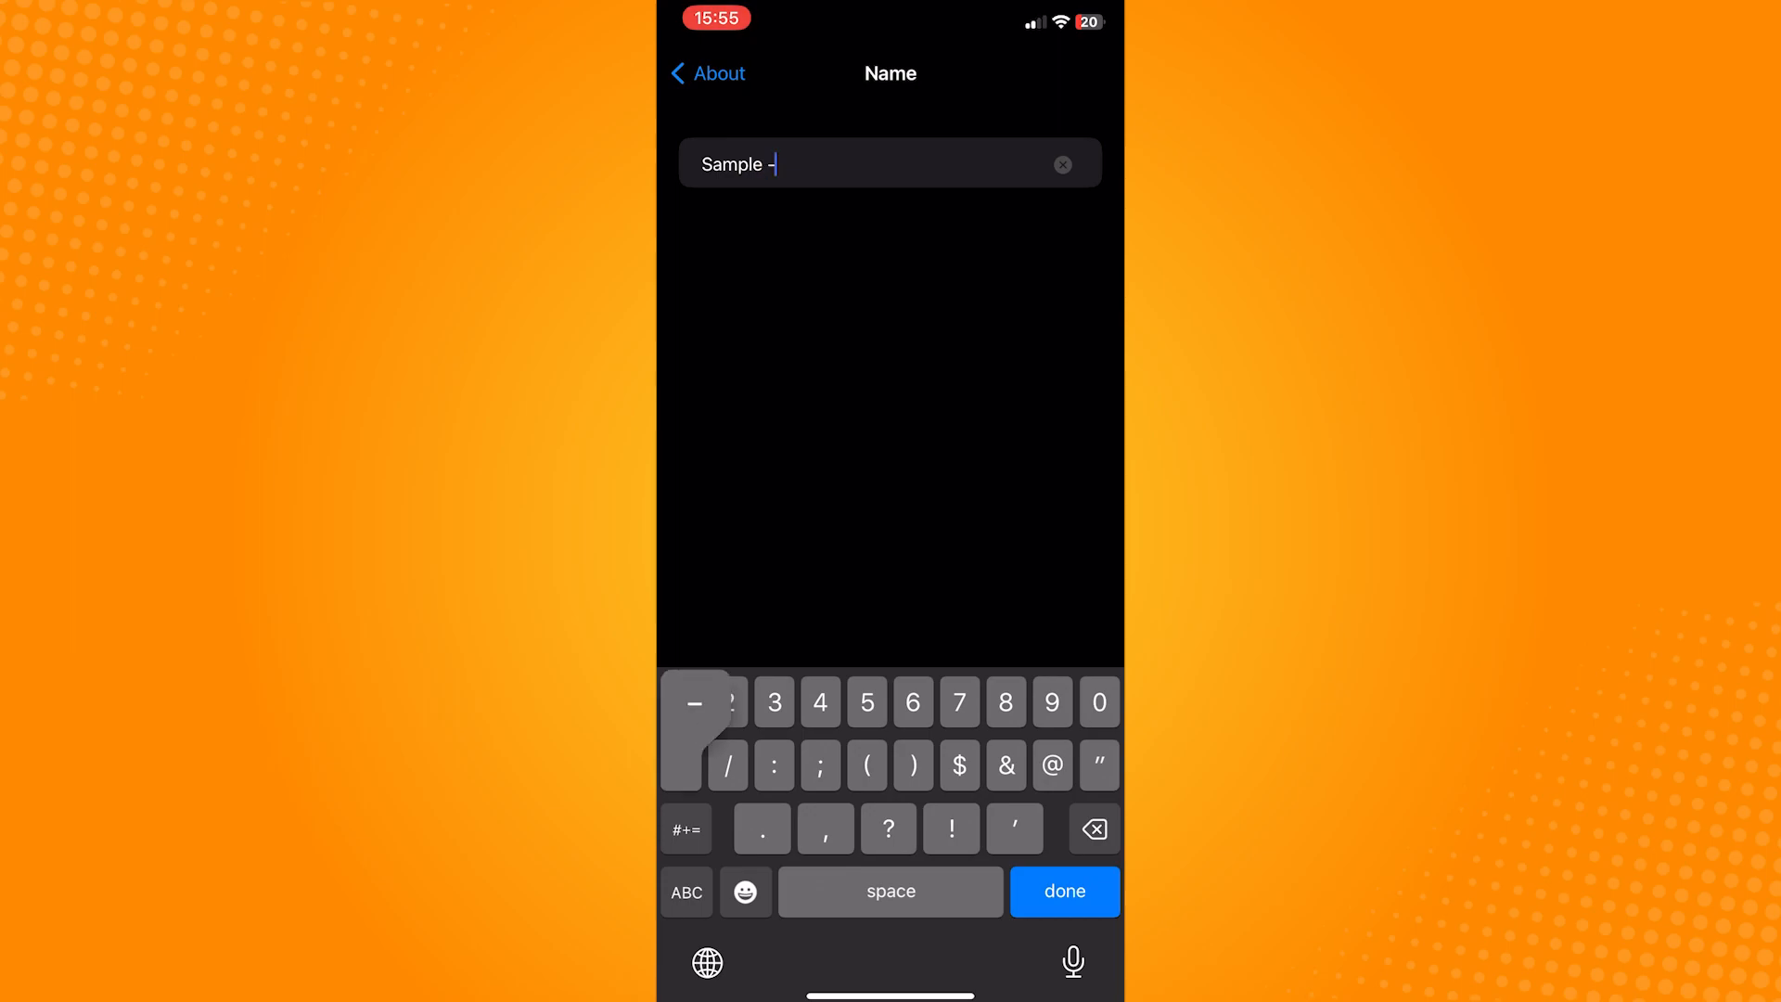
type("-")
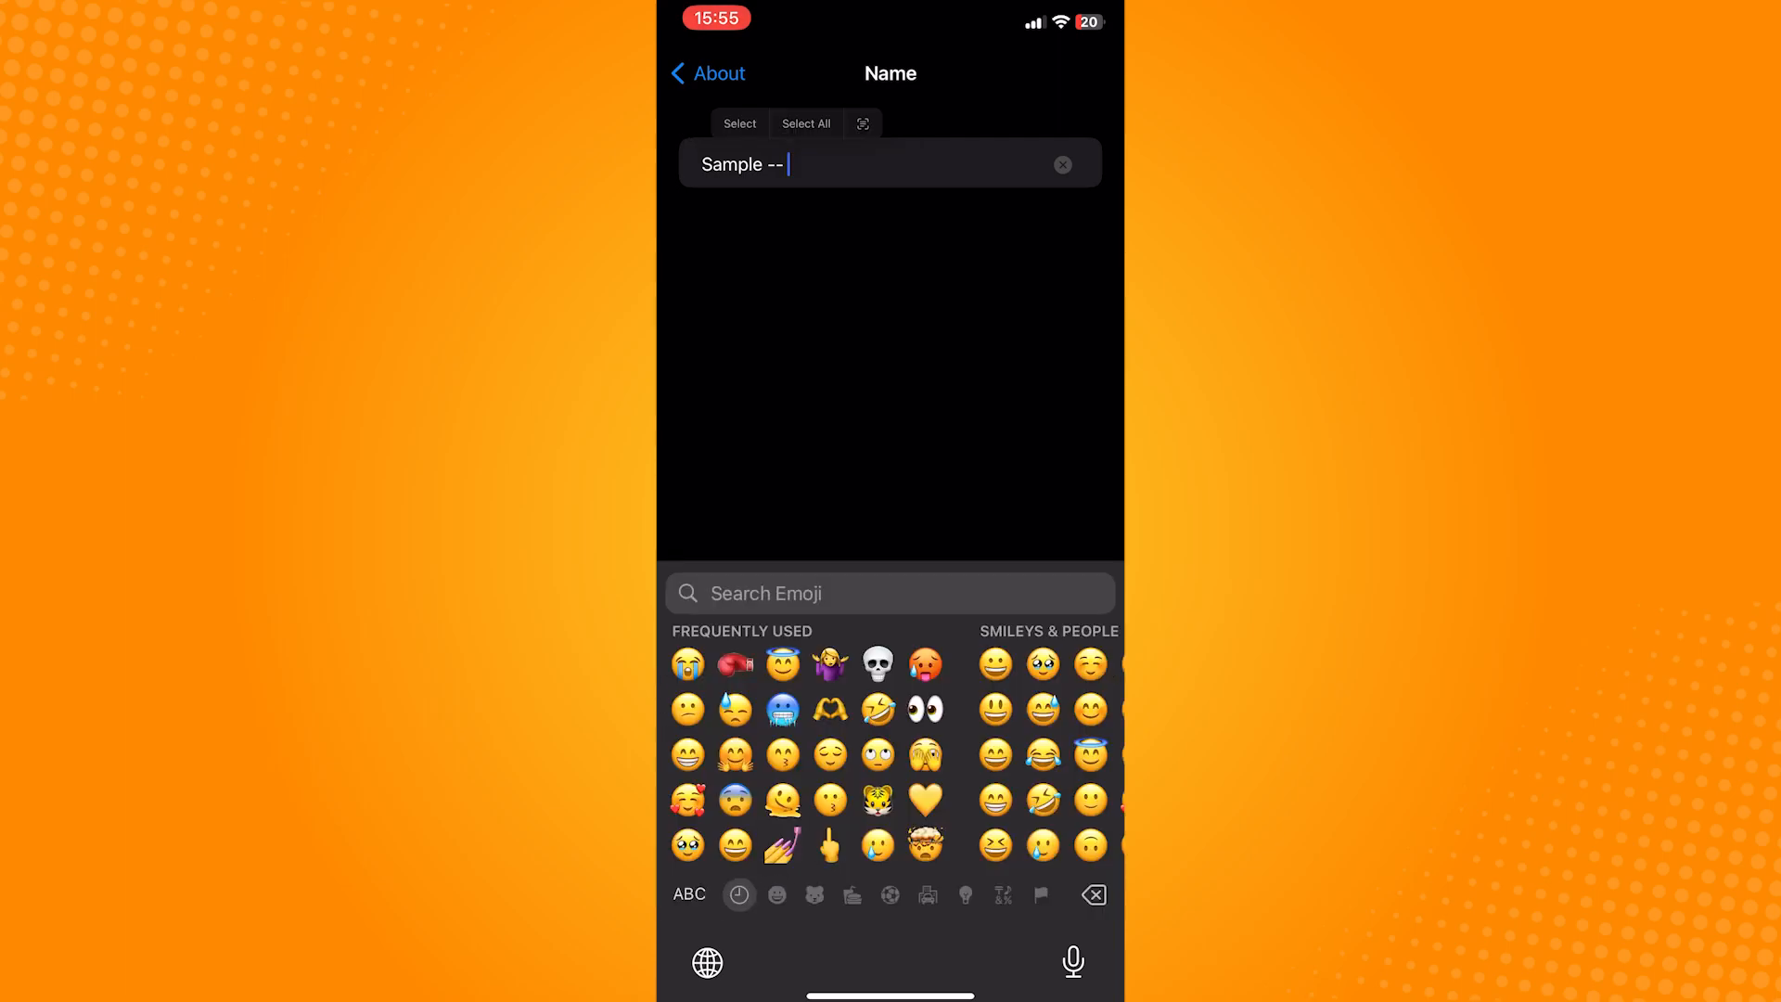
left_click(928, 707)
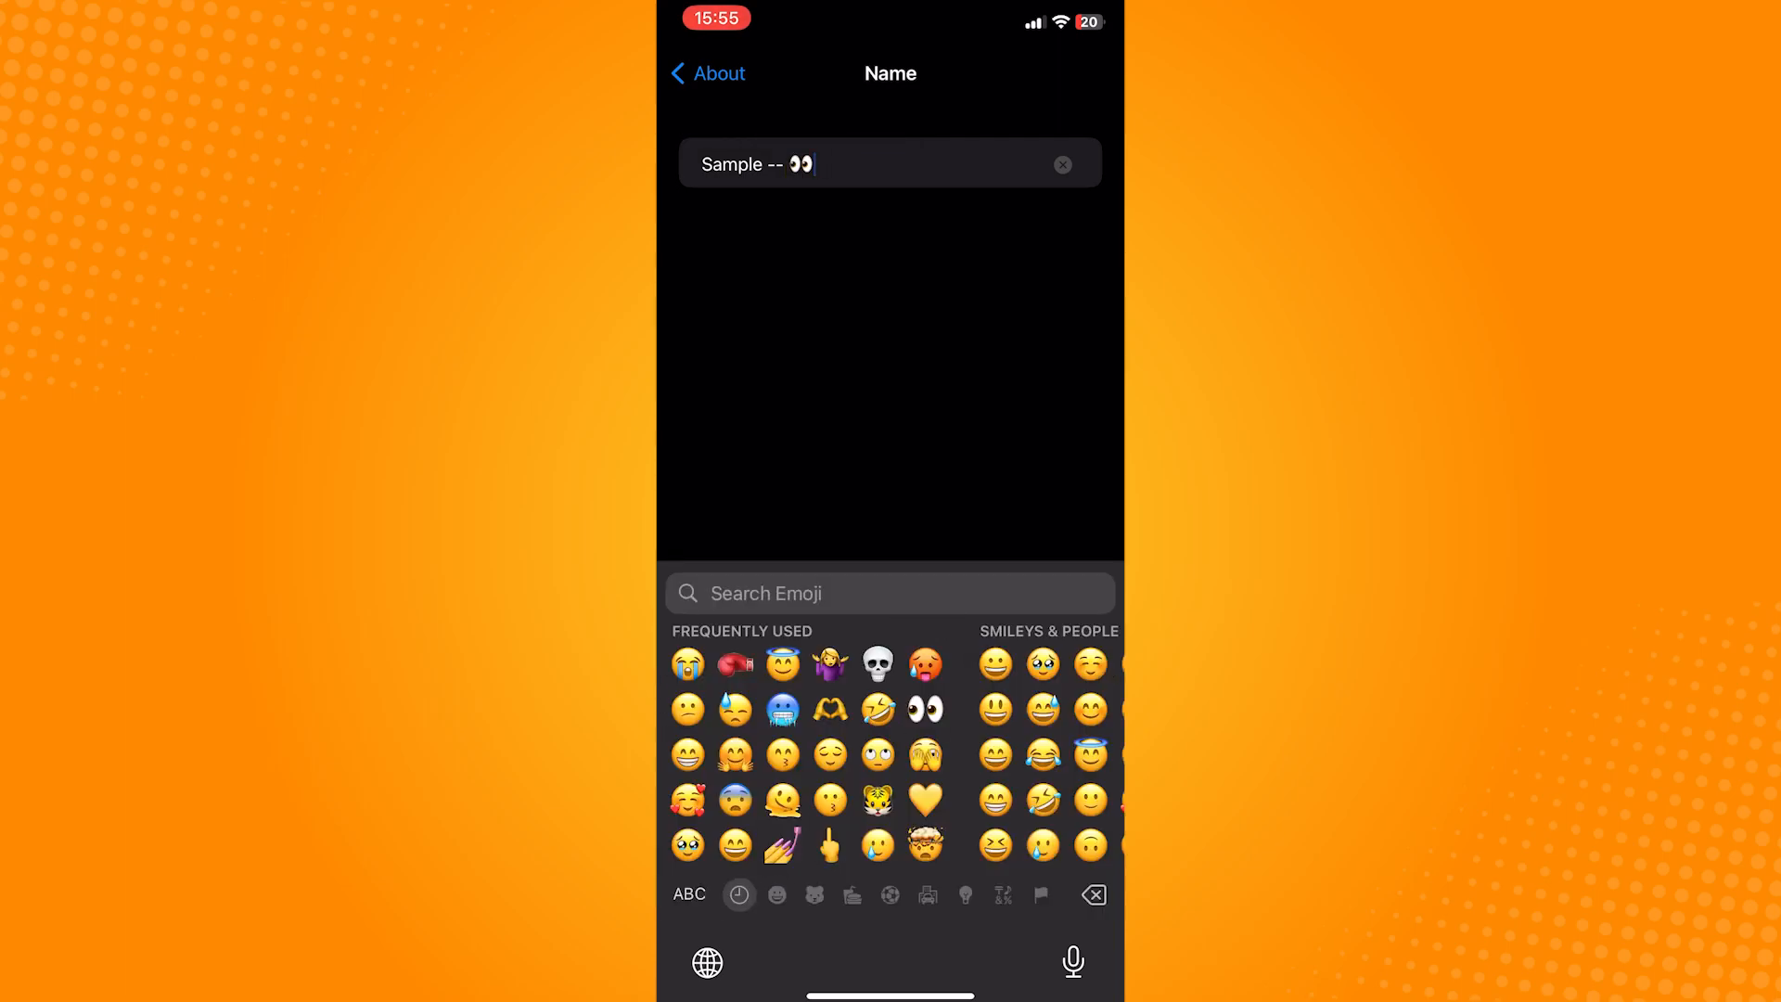